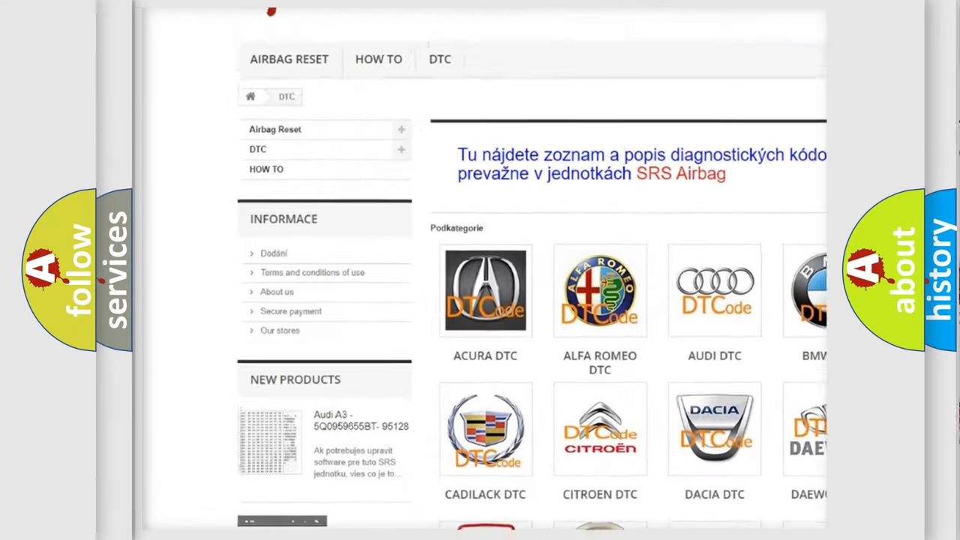
scroll(down, 3)
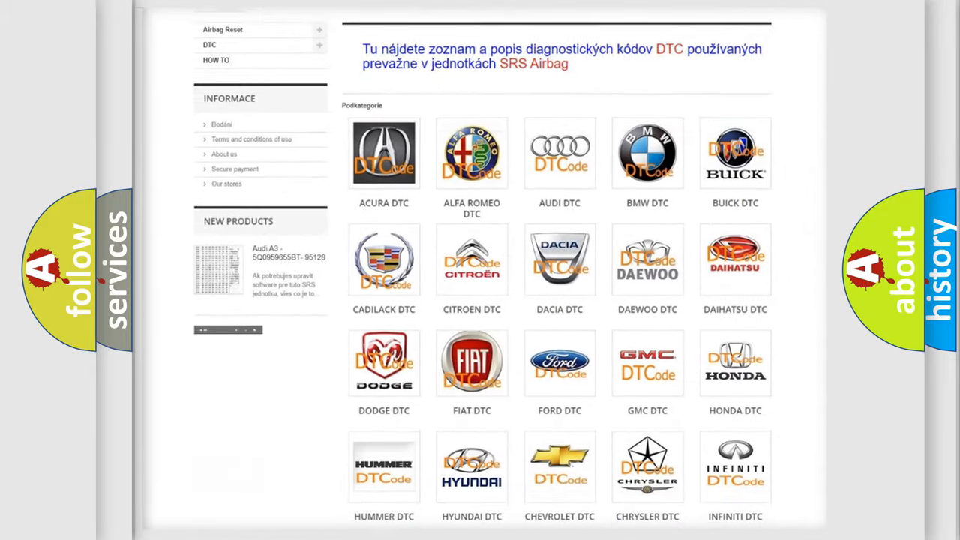
scroll(down, 3)
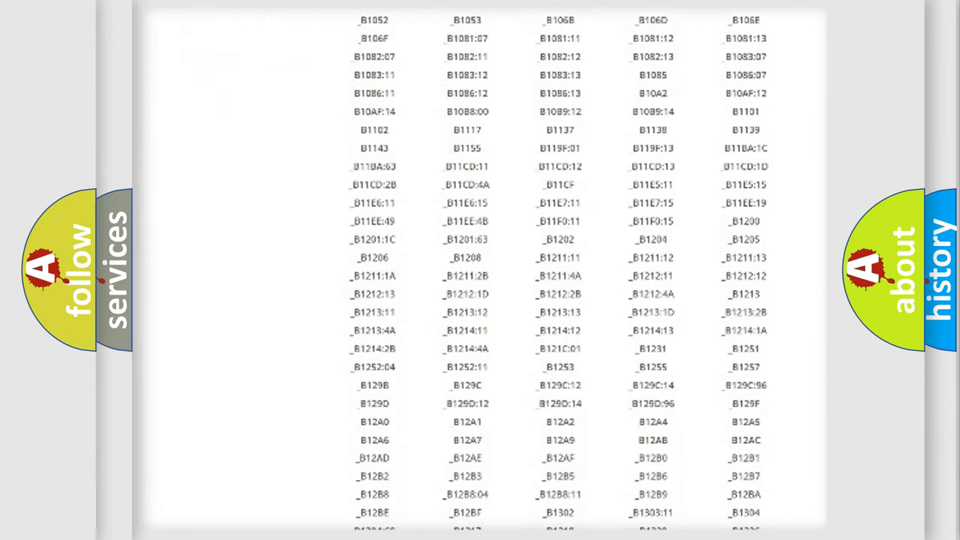
scroll(down, 3)
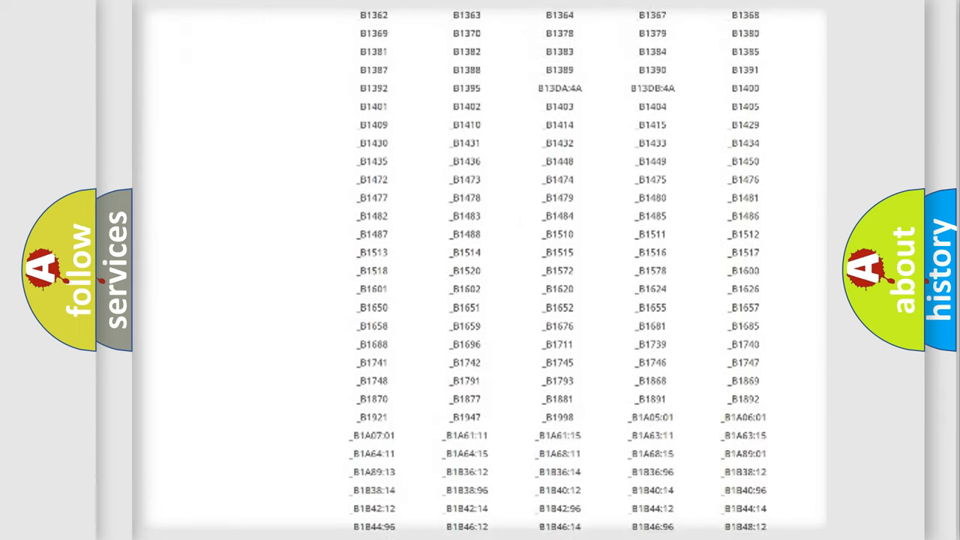